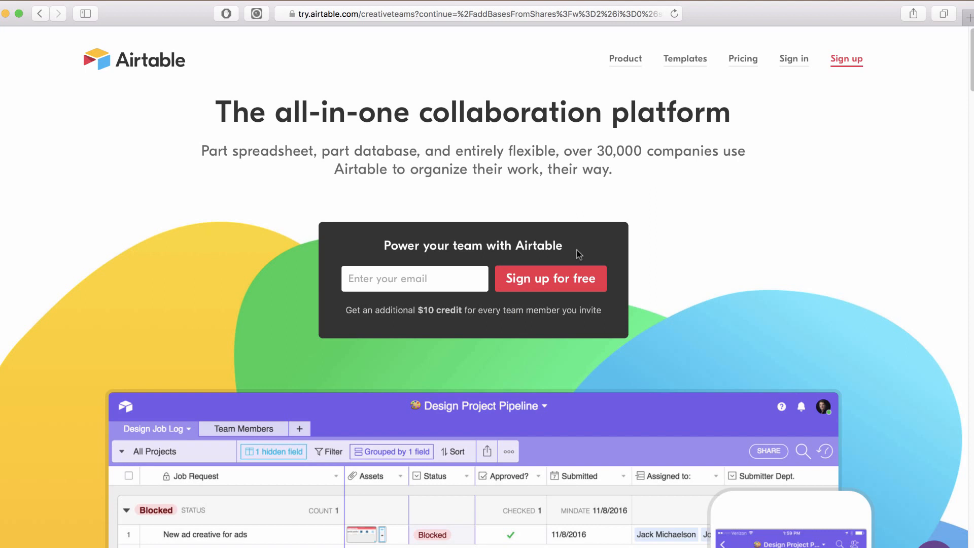
{"action": "mouse_move", "coordinate": [540, 222]}
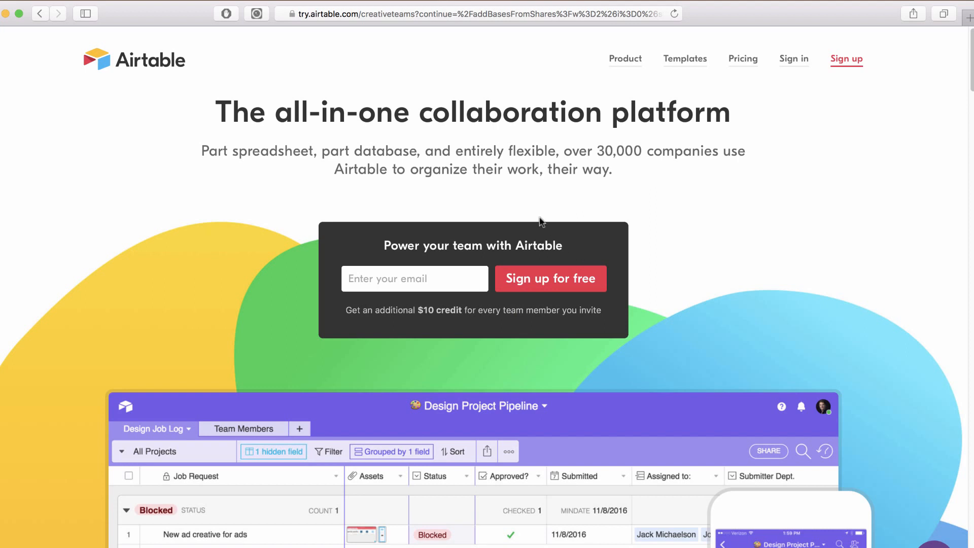
{"action": "mouse_move", "coordinate": [298, 87]}
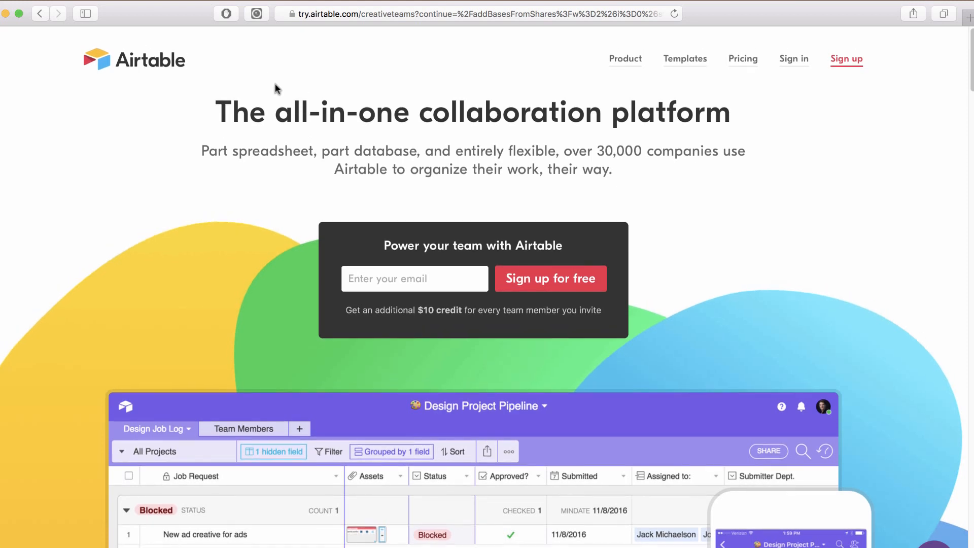
{"action": "mouse_move", "coordinate": [277, 99]}
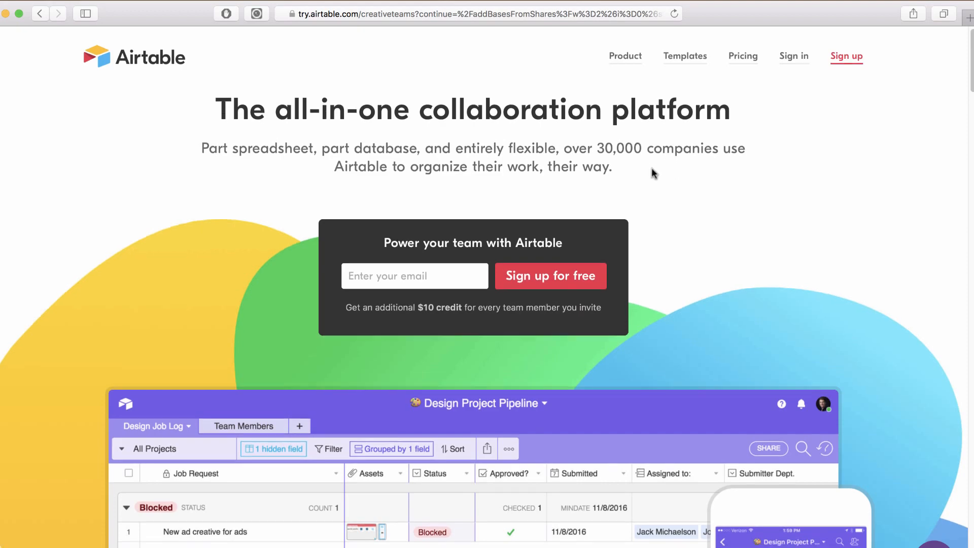
Step: Browse the Airtable landing page and preview the demo base in calendar view
{"action": "scroll", "scroll_direction": "down", "scroll_amount": 3}
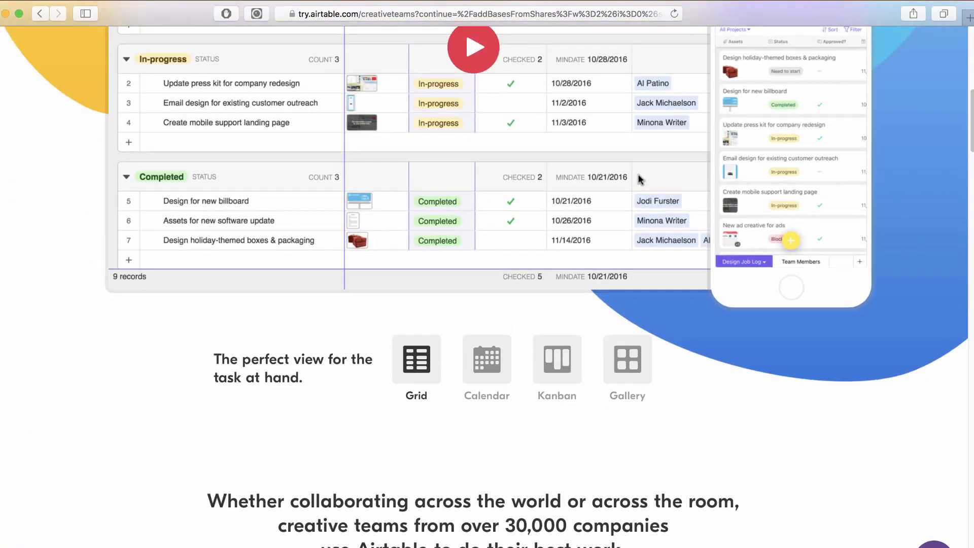
{"action": "scroll", "scroll_direction": "up", "scroll_amount": 3}
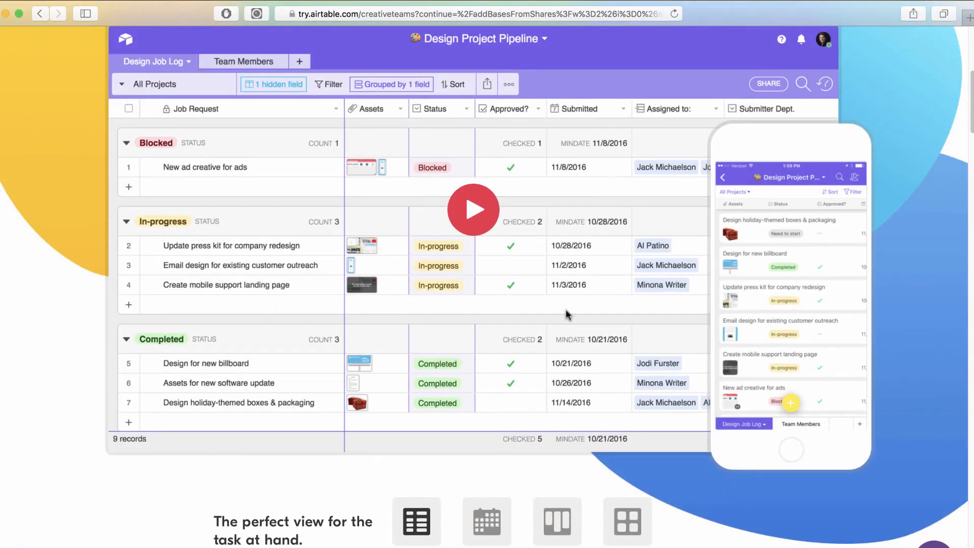
{"action": "mouse_move", "coordinate": [486, 536]}
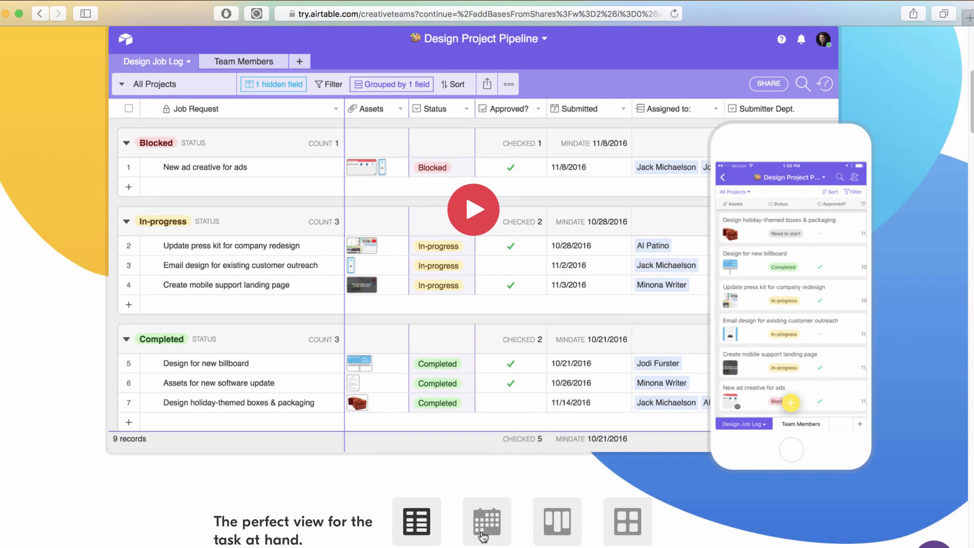
{"action": "left_click", "coordinate": [486, 521]}
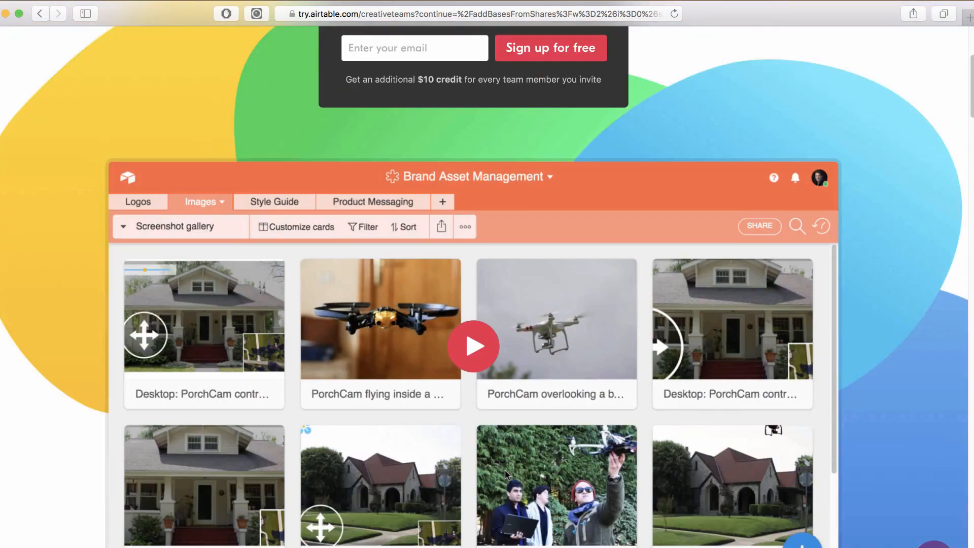
{"action": "scroll", "scroll_direction": "down", "scroll_amount": 3}
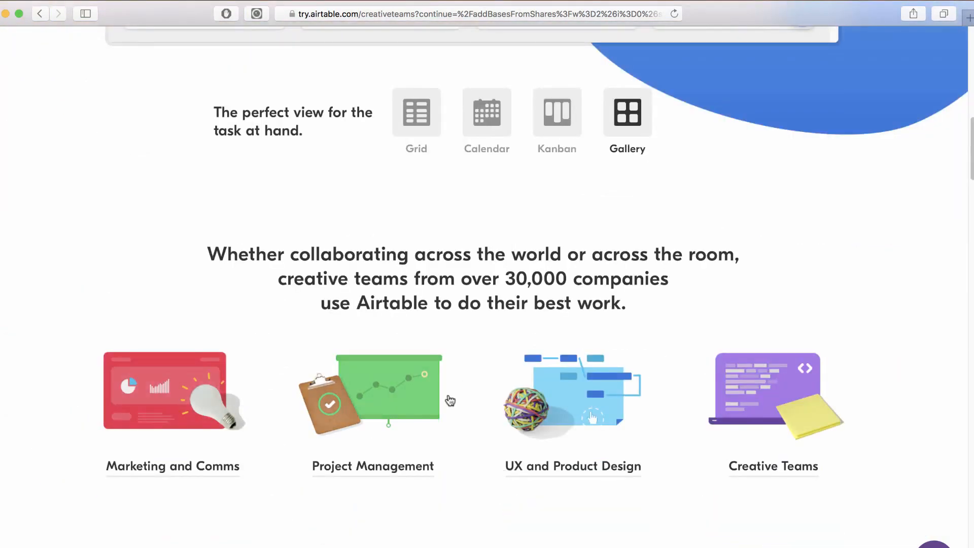
{"action": "scroll", "scroll_direction": "down", "scroll_amount": 3}
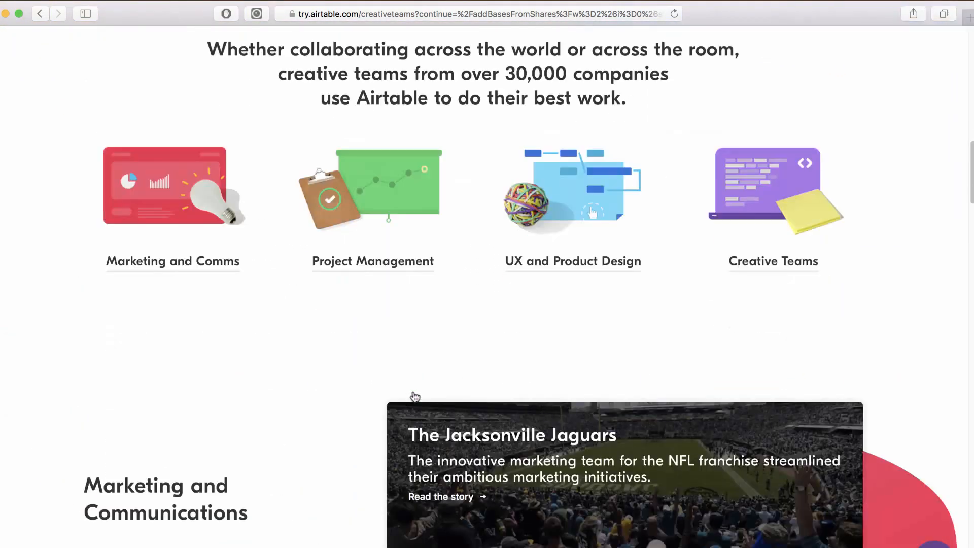
{"action": "scroll", "scroll_direction": "down", "scroll_amount": 3}
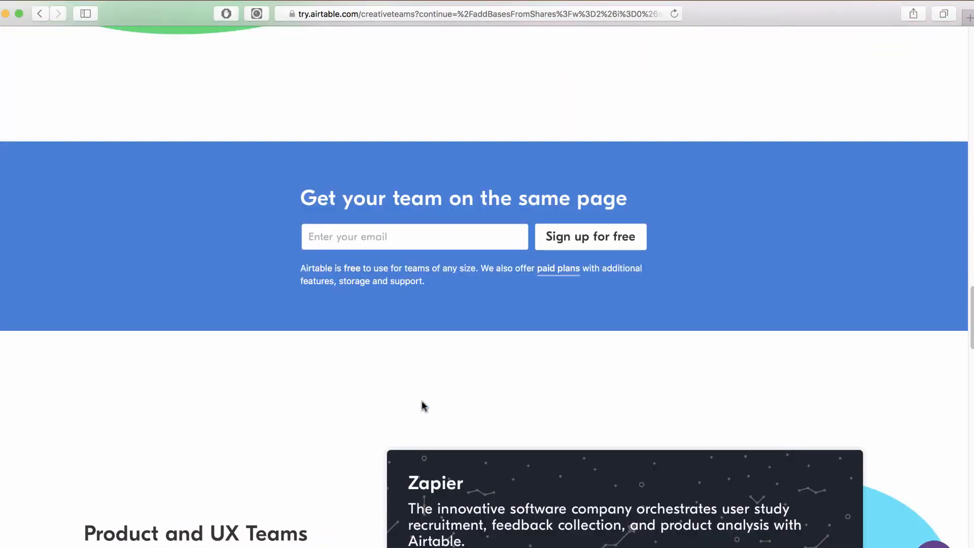
{"action": "scroll", "scroll_direction": "up", "scroll_amount": 3}
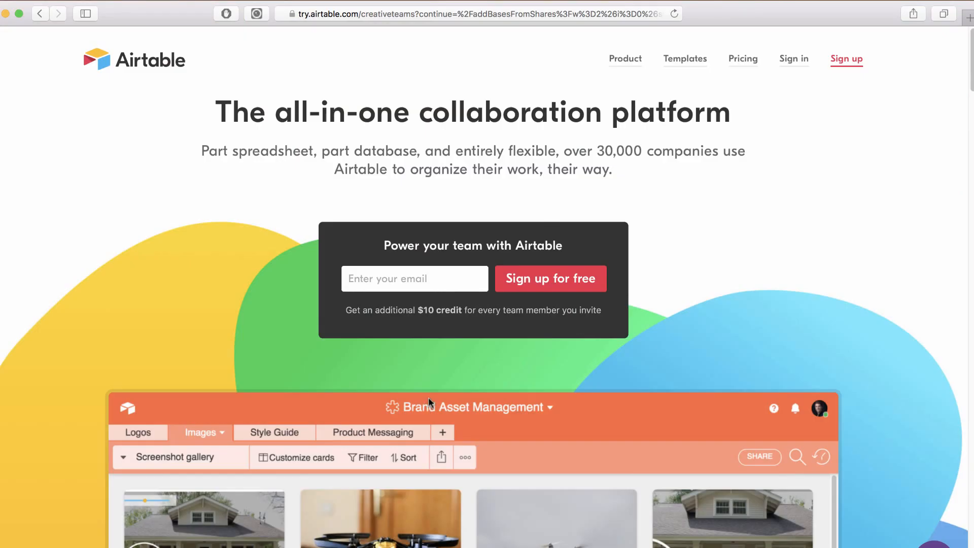
{"action": "mouse_move", "coordinate": [690, 248]}
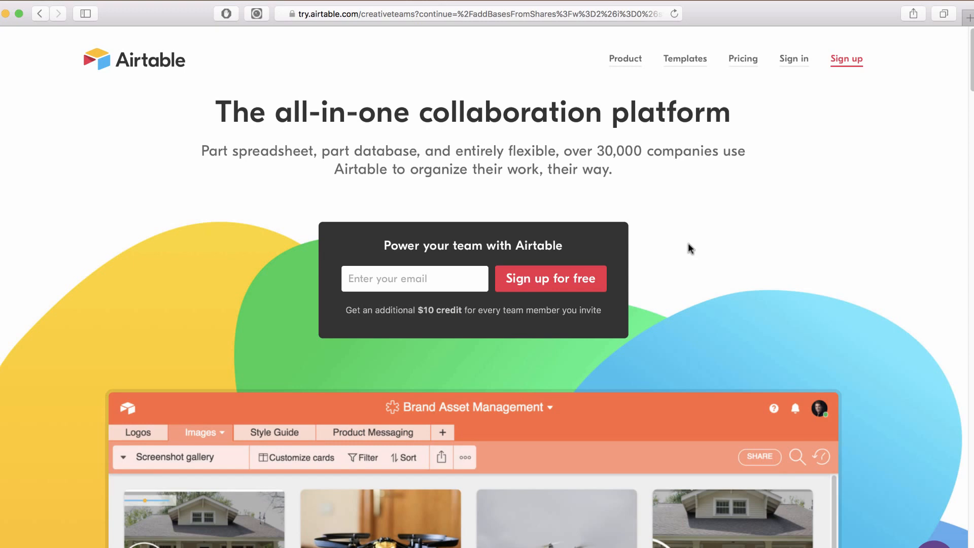
{"action": "mouse_move", "coordinate": [846, 59]}
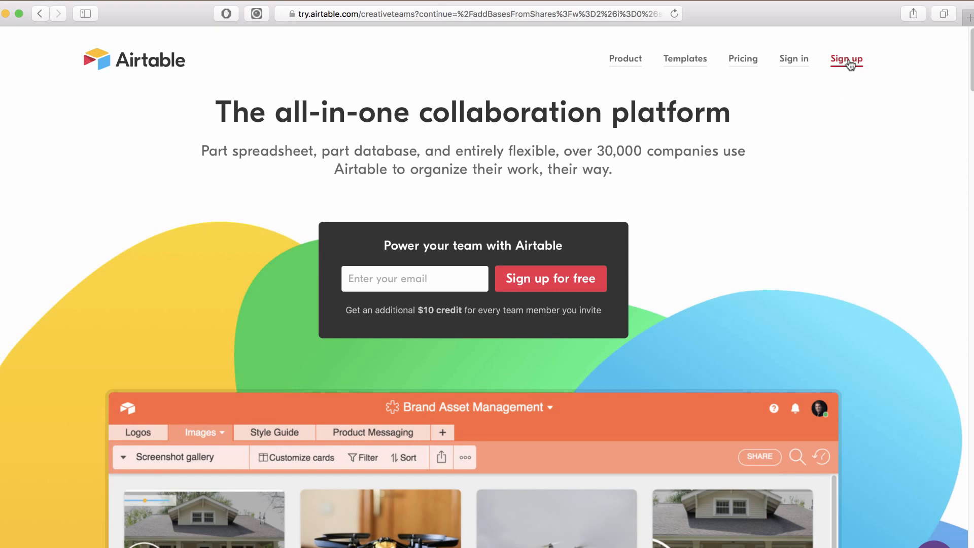
{"action": "left_click", "coordinate": [846, 58]}
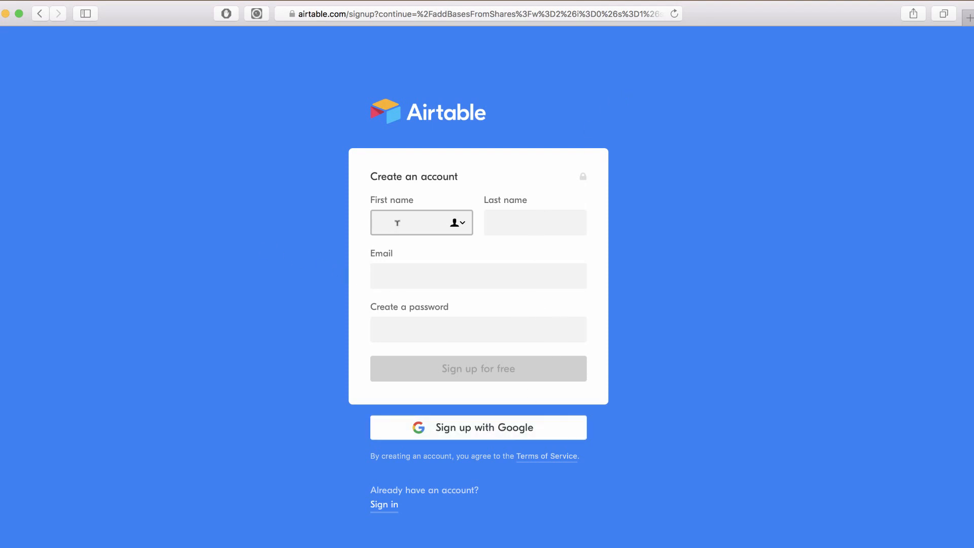
{"action": "type", "text": "Hayden"}
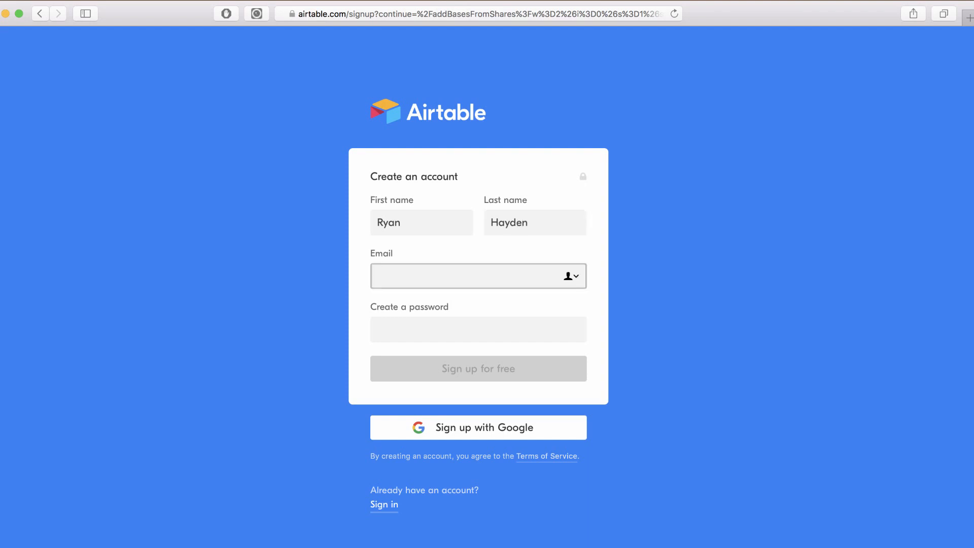
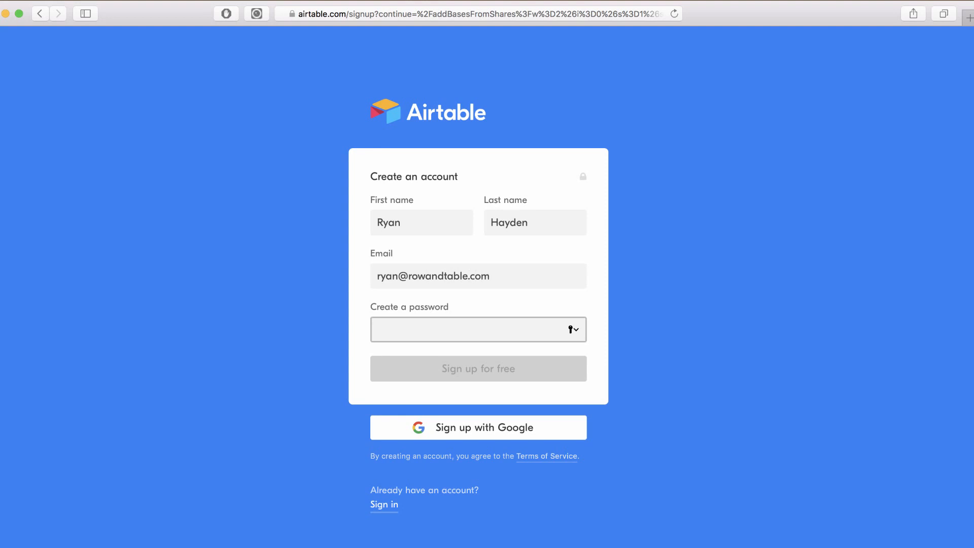
{"action": "left_click", "coordinate": [478, 367]}
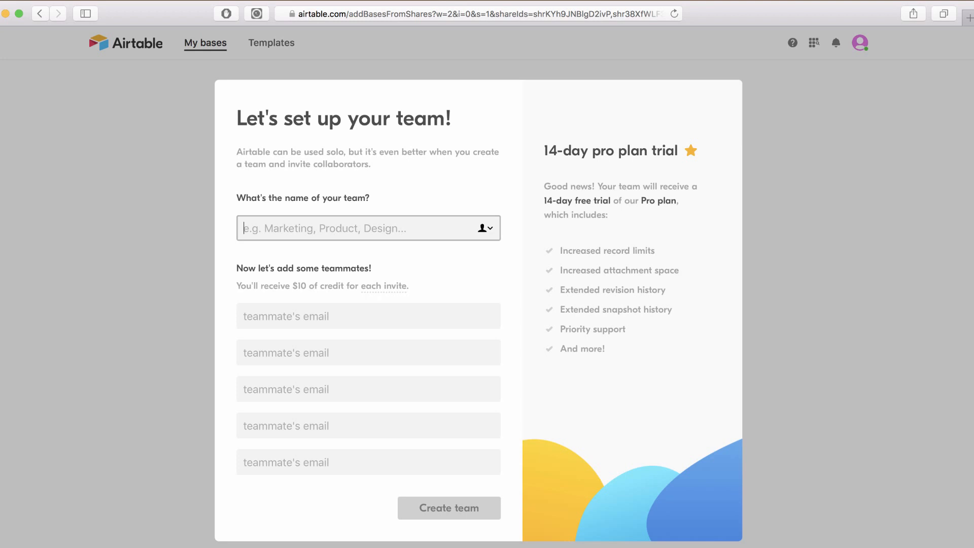
Step: Name the team 'Row and Table' and create it, landing on My bases with starter templates
{"action": "type", "text": "Row and Tb"}
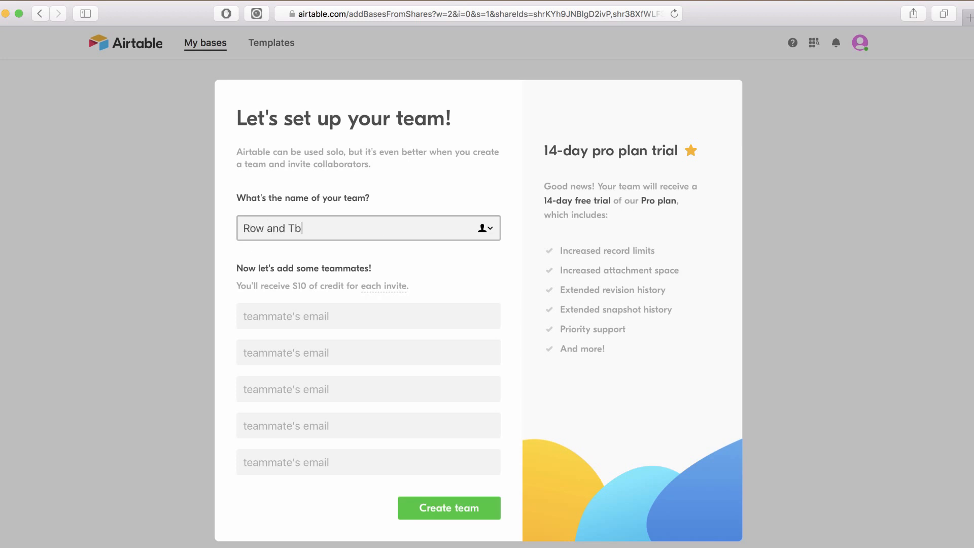
{"action": "type", "text": "le"}
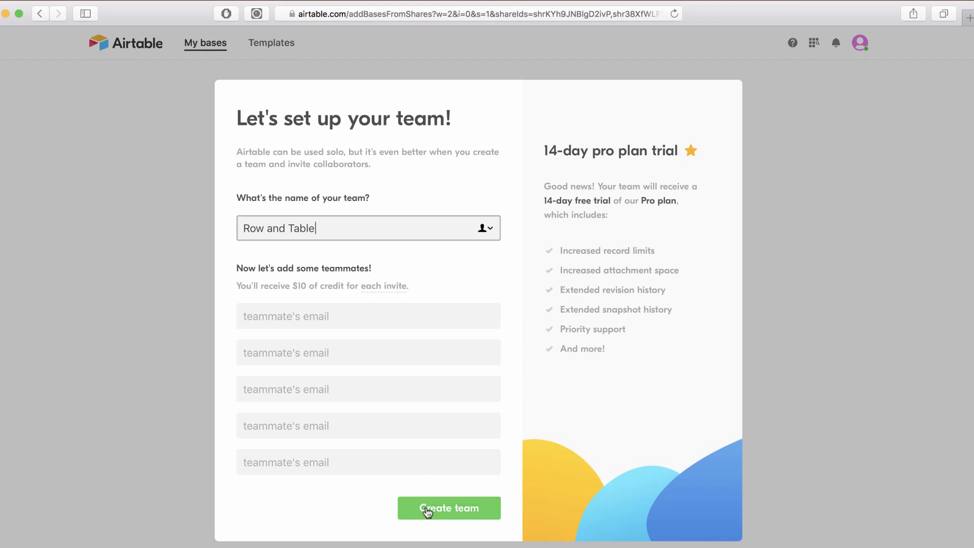
{"action": "left_click", "coordinate": [448, 507]}
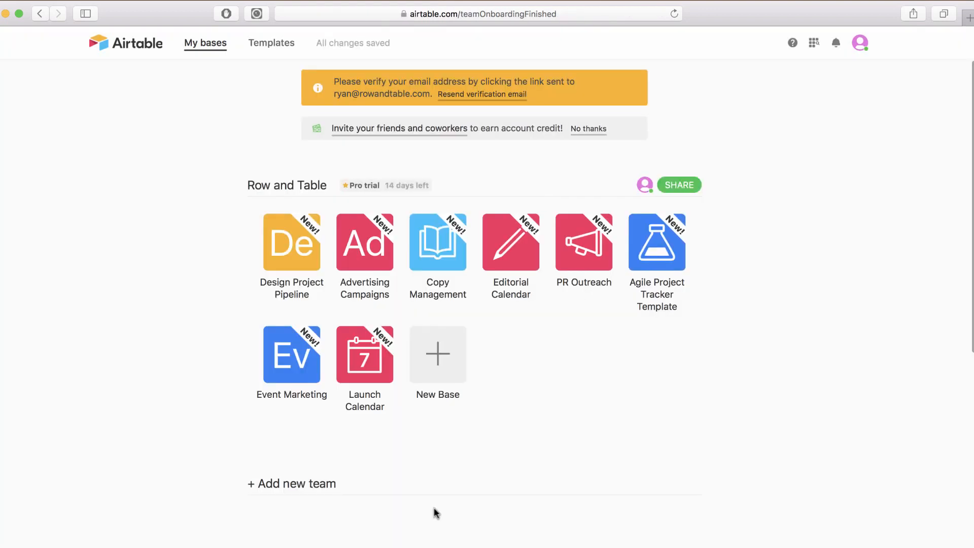
{"action": "mouse_move", "coordinate": [291, 243]}
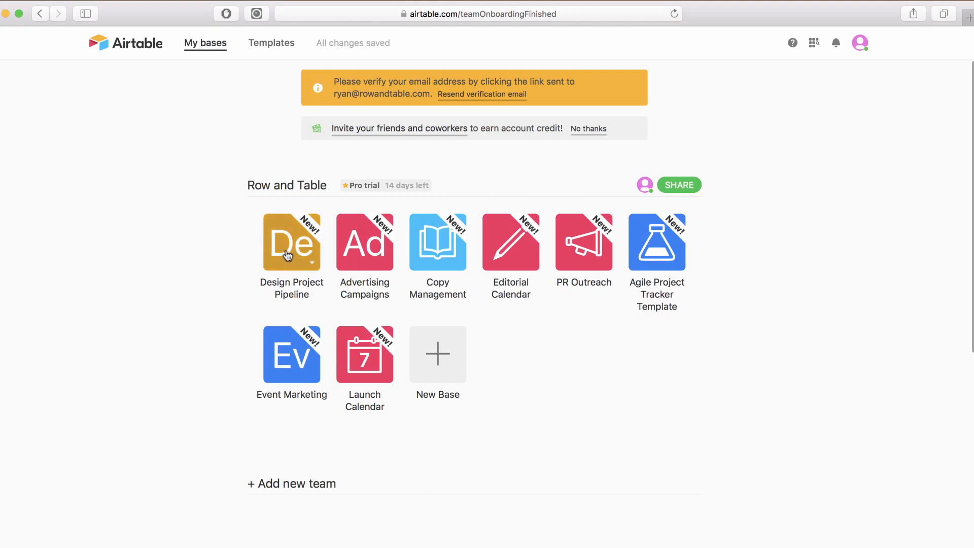
{"action": "mouse_move", "coordinate": [386, 257]}
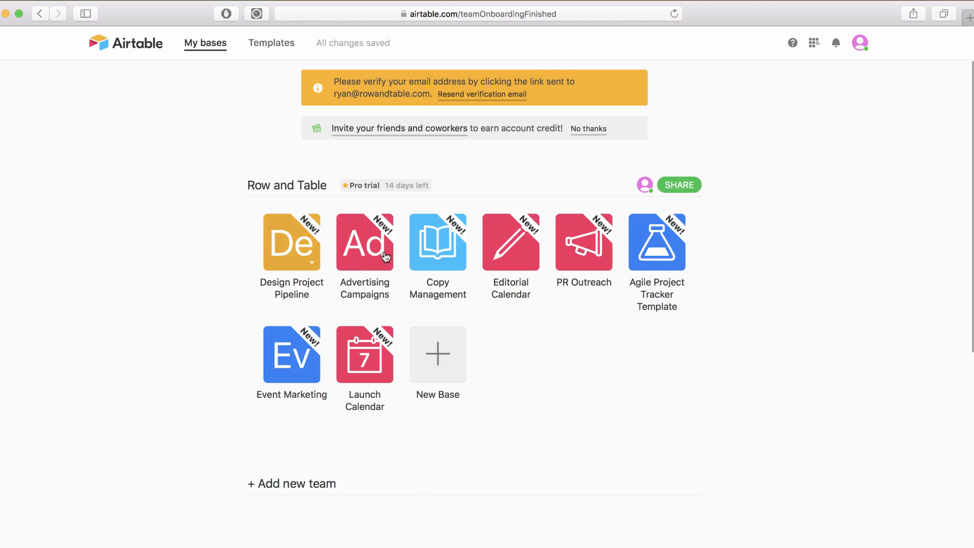
{"action": "mouse_move", "coordinate": [653, 267]}
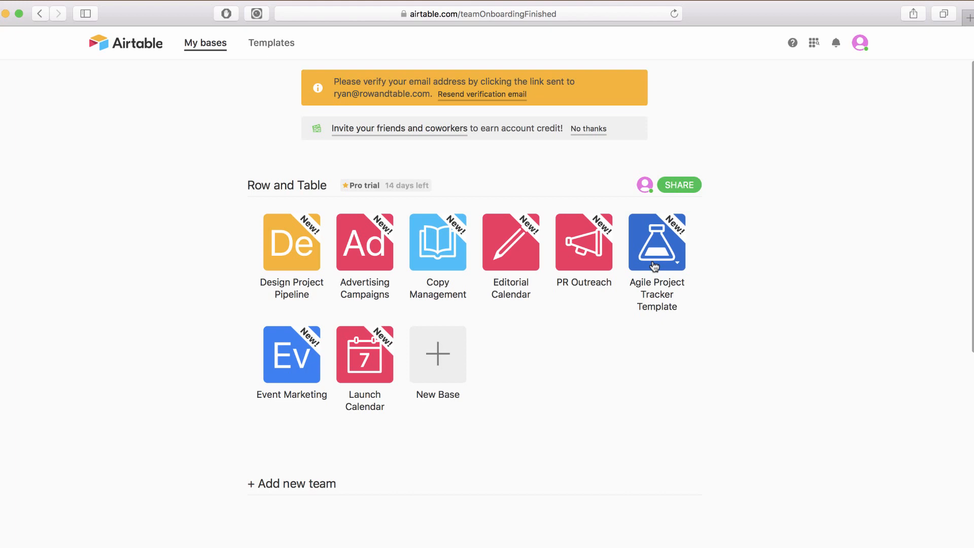
{"action": "mouse_move", "coordinate": [202, 297]}
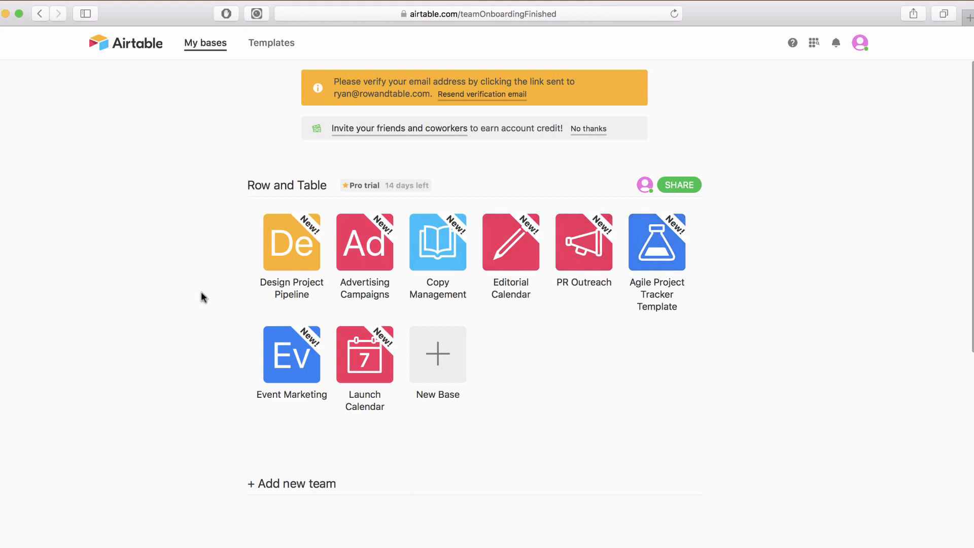
{"action": "mouse_move", "coordinate": [553, 348]}
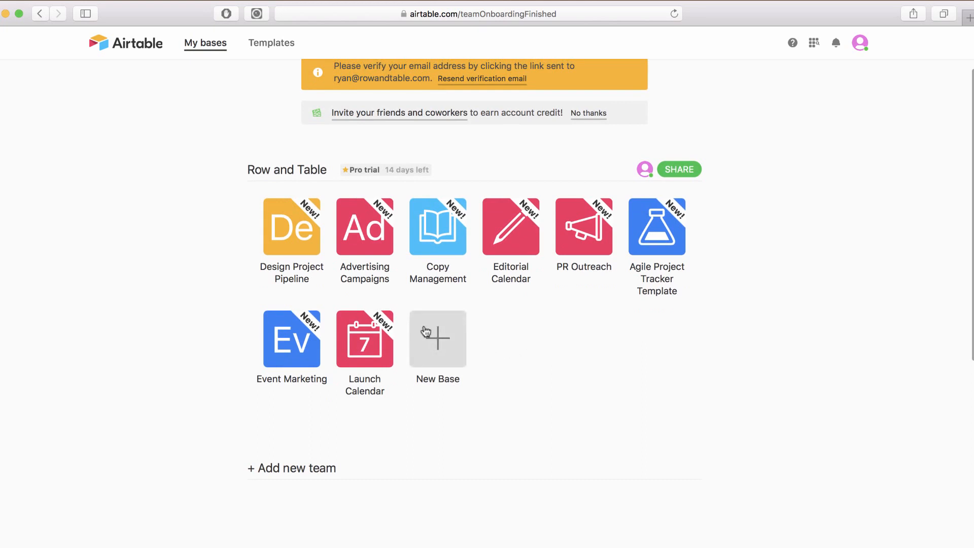
{"action": "left_click", "coordinate": [437, 338]}
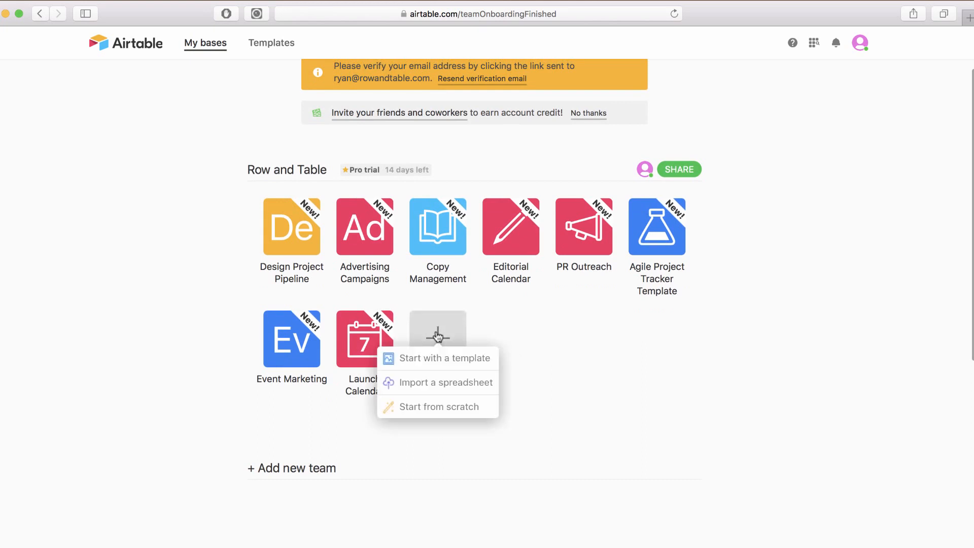
{"action": "mouse_move", "coordinate": [441, 403]}
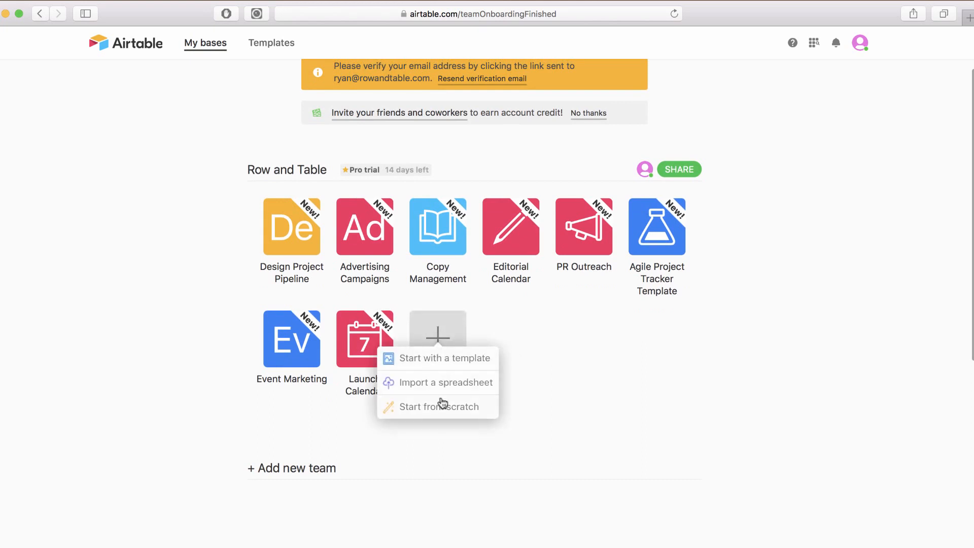
{"action": "left_click", "coordinate": [446, 359]}
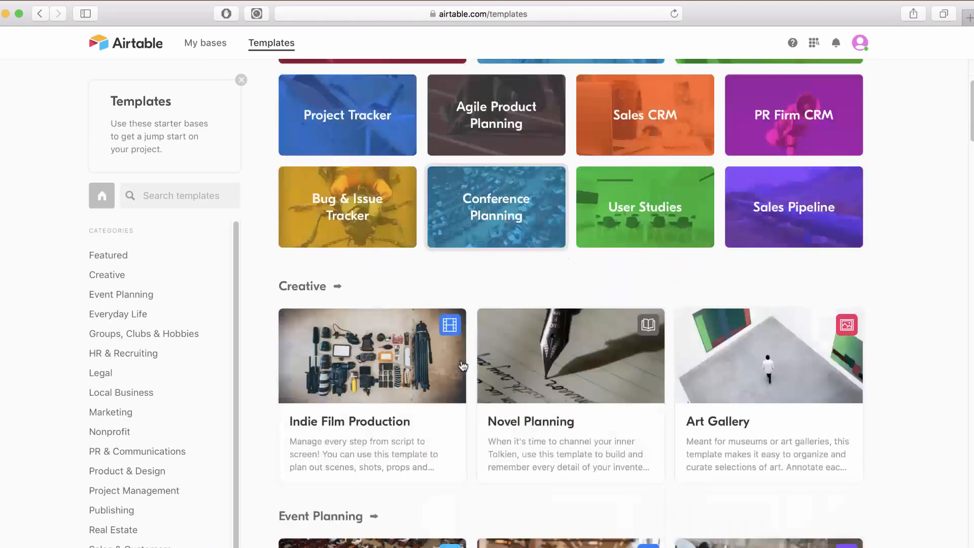
{"action": "scroll", "scroll_direction": "down", "scroll_amount": 3}
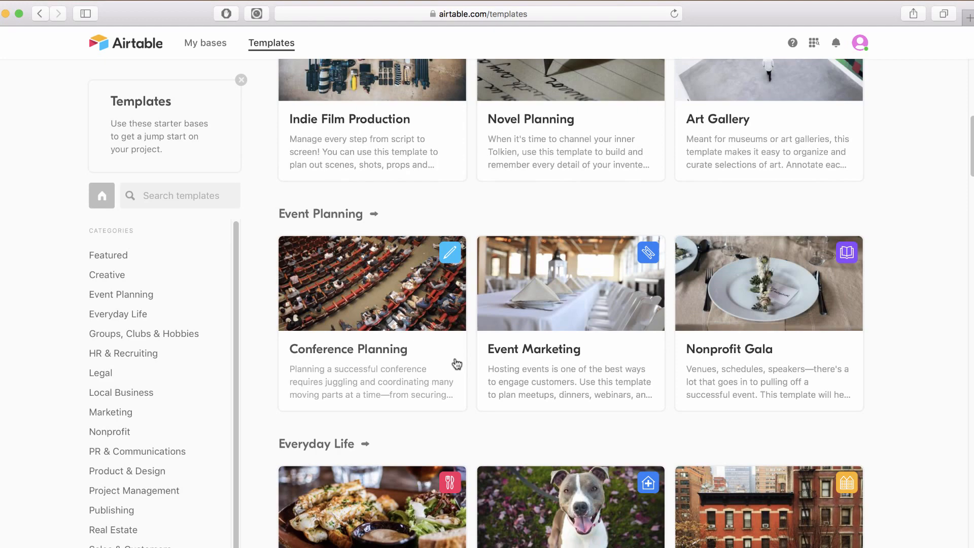
{"action": "scroll", "scroll_direction": "down", "scroll_amount": 3}
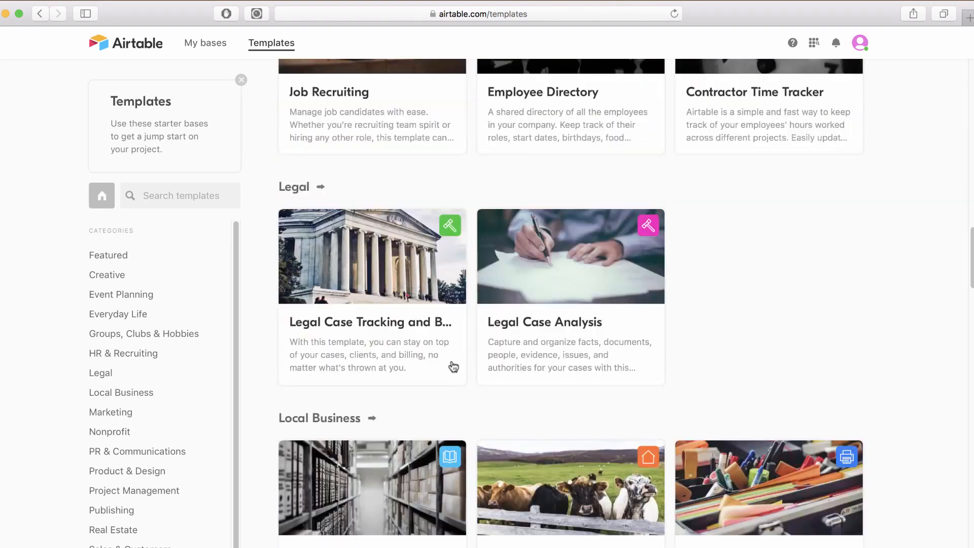
{"action": "scroll", "scroll_direction": "down", "scroll_amount": 3}
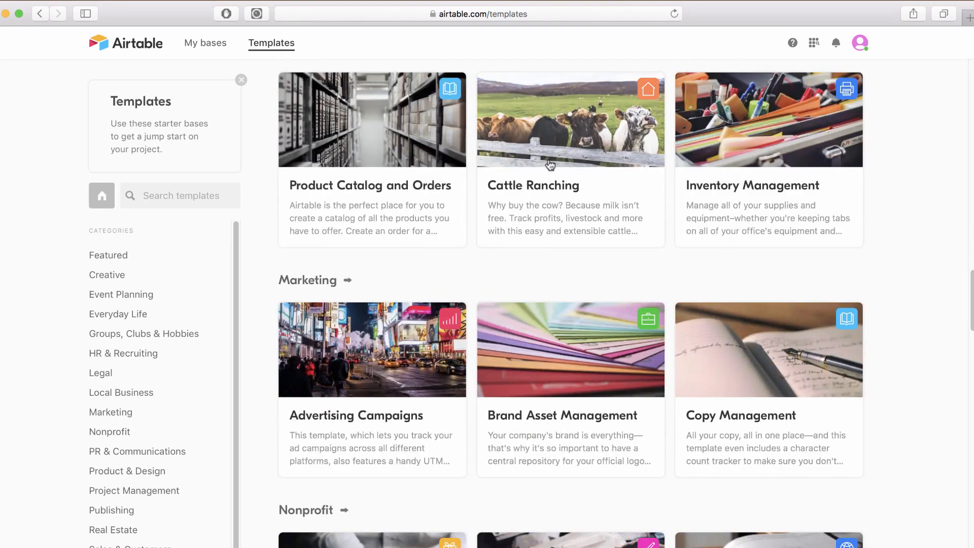
{"action": "scroll", "scroll_direction": "down", "scroll_amount": 3}
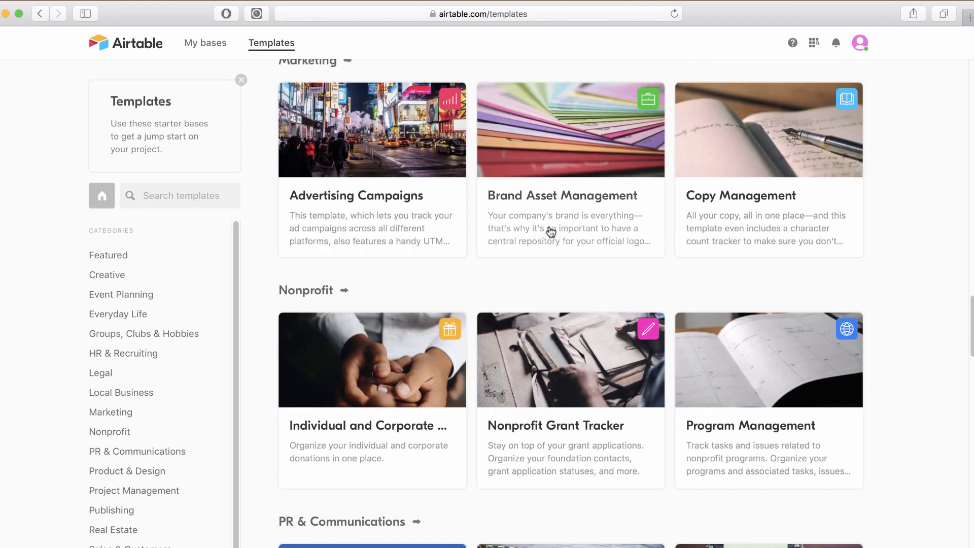
{"action": "scroll", "scroll_direction": "down", "scroll_amount": 3}
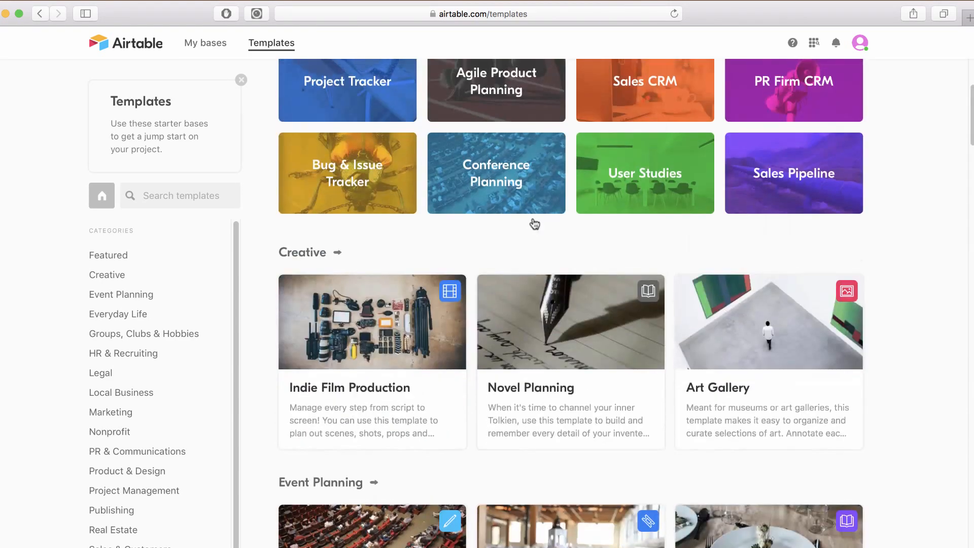
{"action": "scroll", "scroll_direction": "up", "scroll_amount": 3}
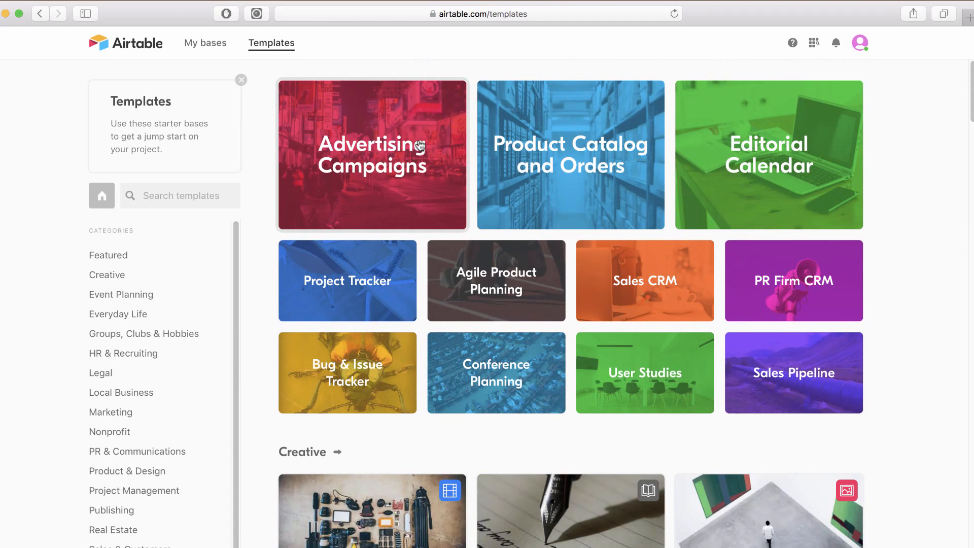
{"action": "mouse_move", "coordinate": [217, 53]}
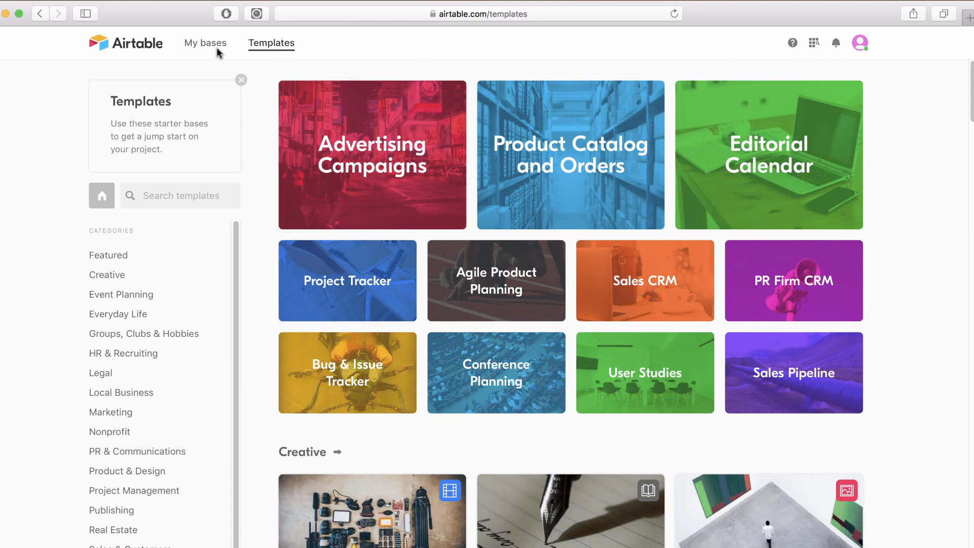
{"action": "left_click", "coordinate": [205, 43]}
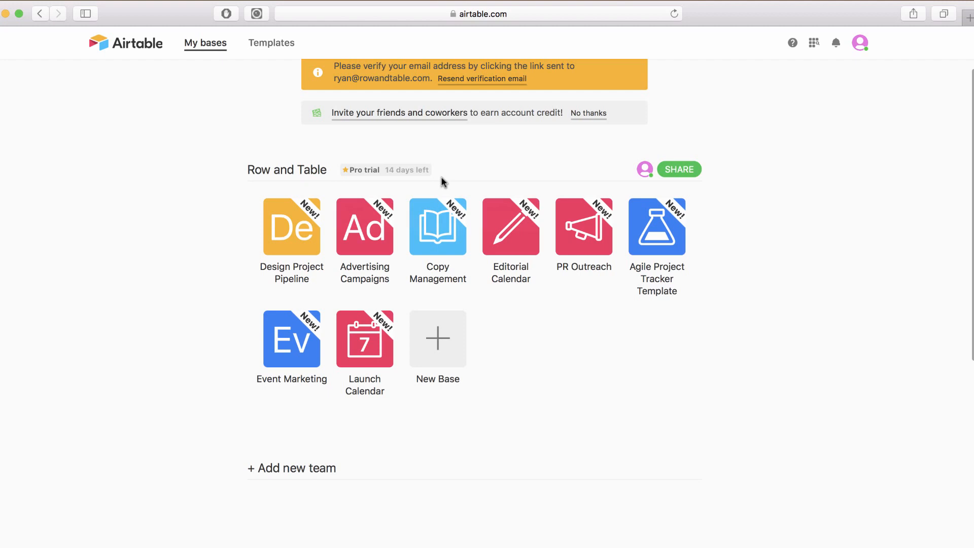
{"action": "mouse_move", "coordinate": [865, 55]}
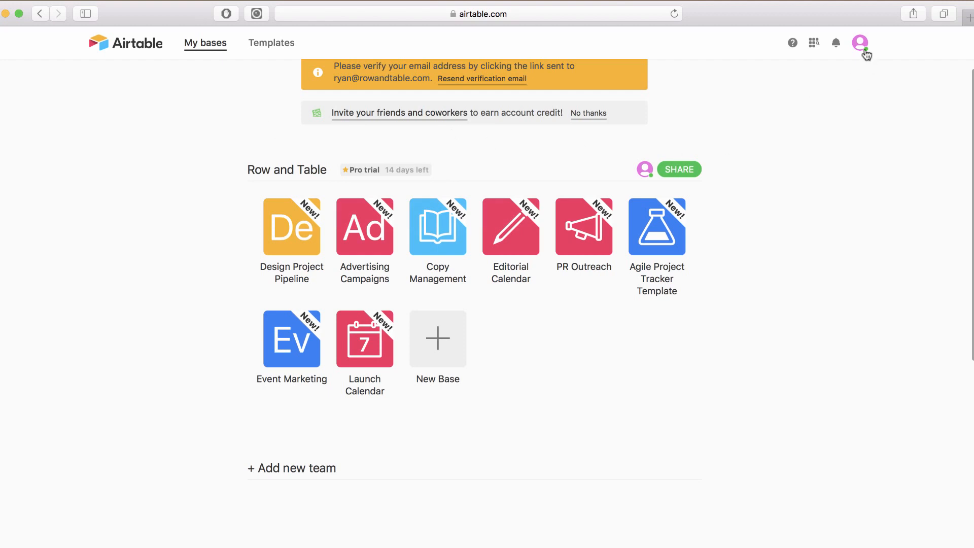
{"action": "mouse_move", "coordinate": [807, 98]}
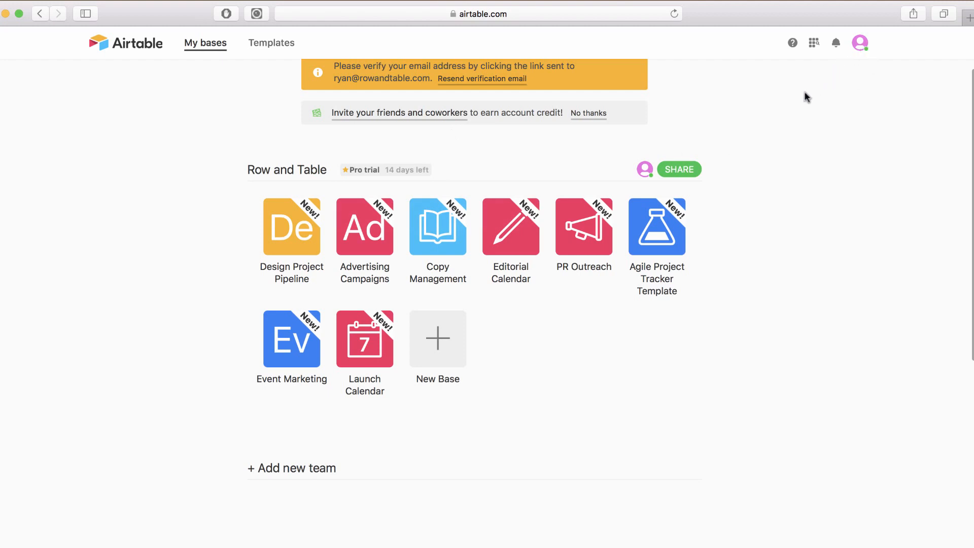
{"action": "mouse_move", "coordinate": [504, 101]}
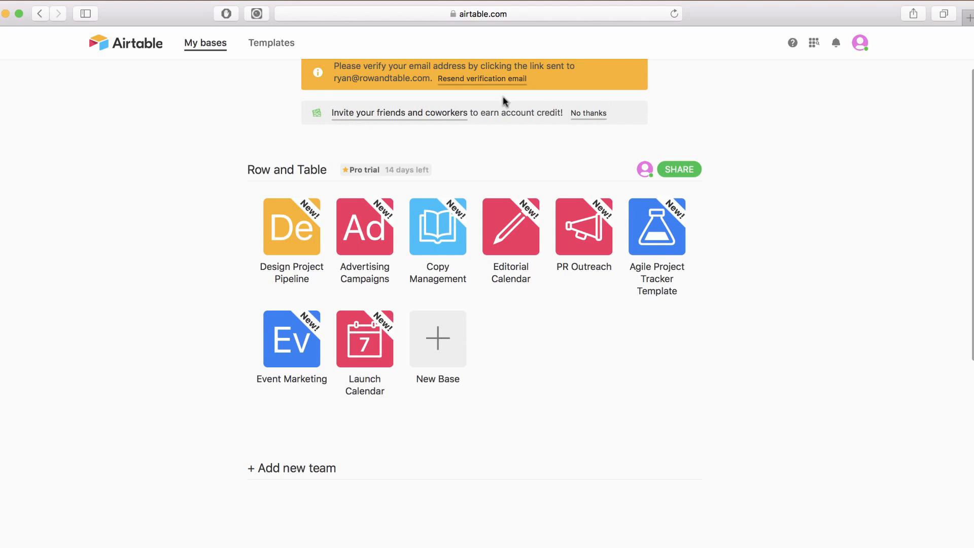
{"action": "mouse_move", "coordinate": [472, 95]}
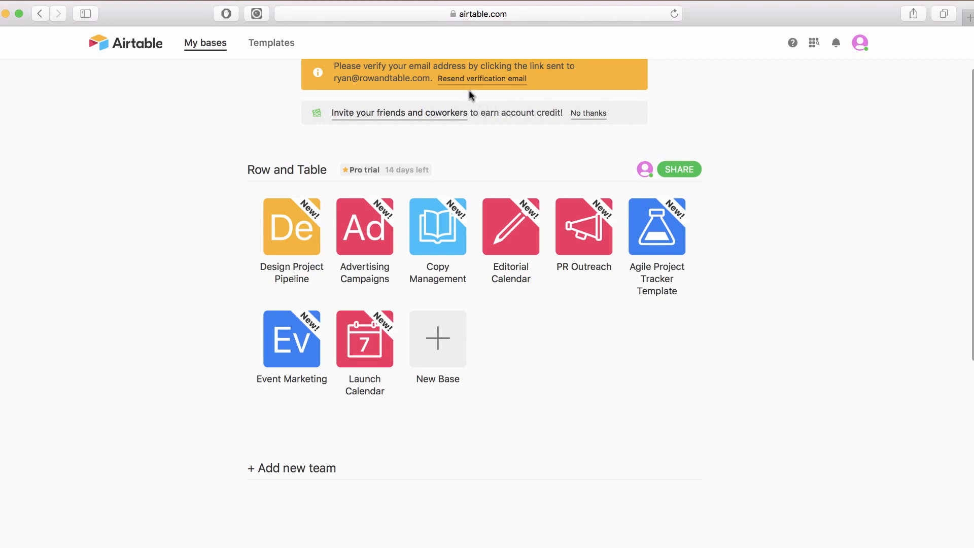
{"action": "mouse_move", "coordinate": [548, 122]}
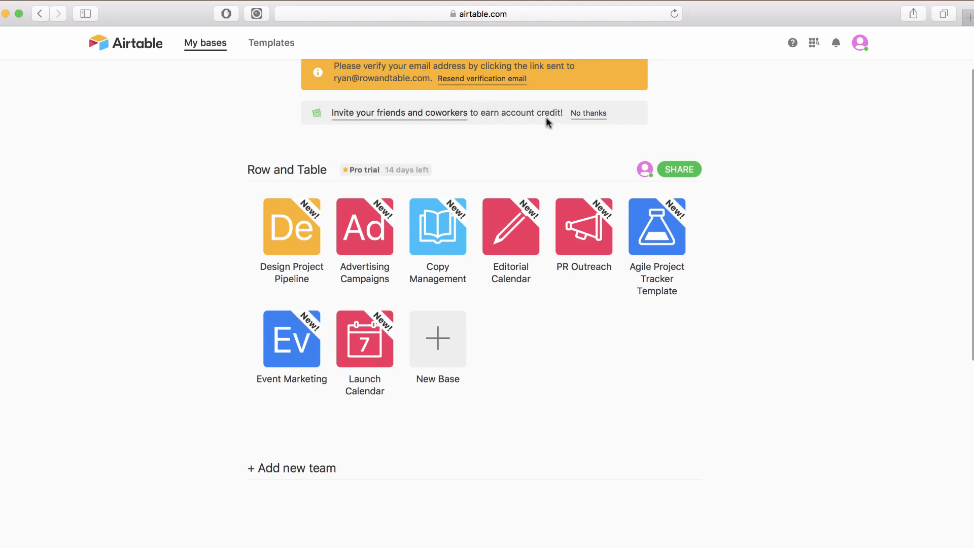
{"action": "mouse_move", "coordinate": [538, 121]}
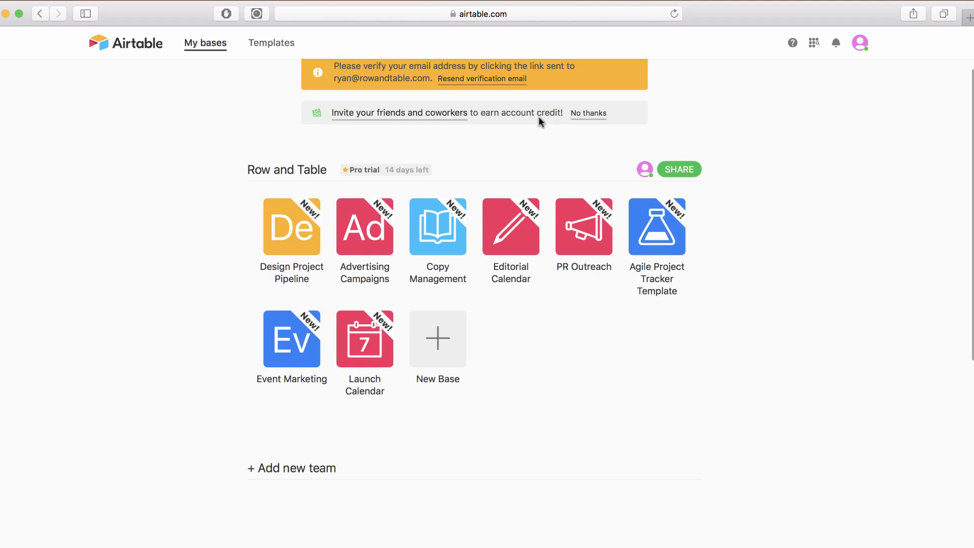
{"action": "mouse_move", "coordinate": [528, 130]}
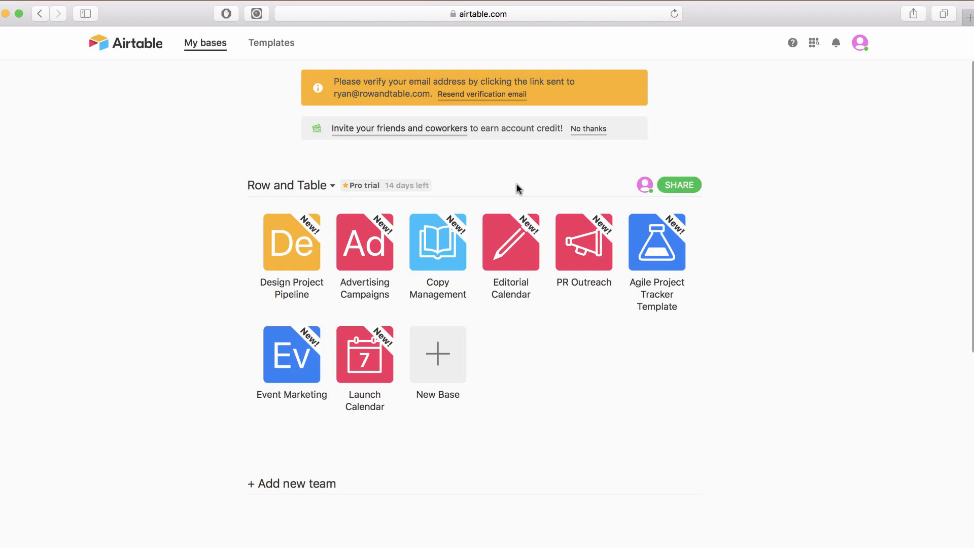
{"action": "mouse_move", "coordinate": [512, 184]}
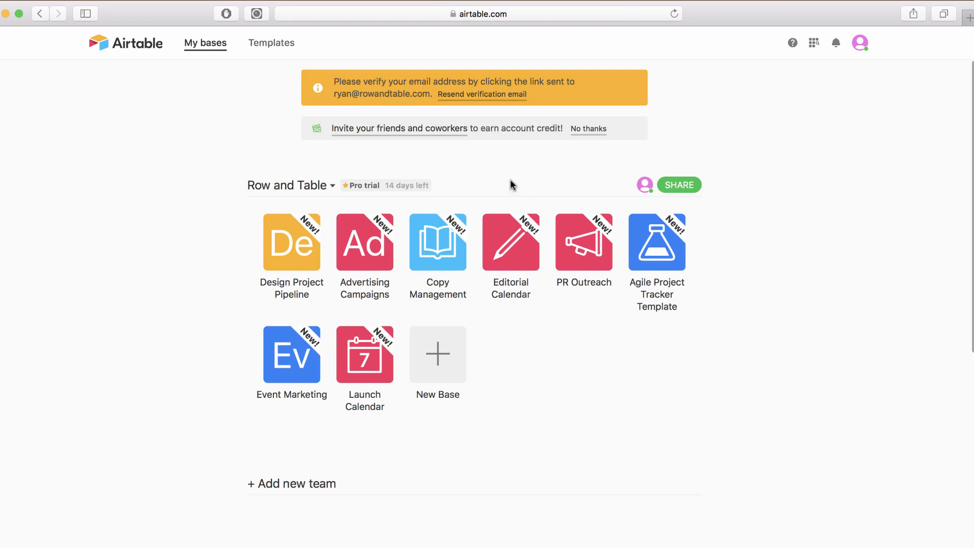